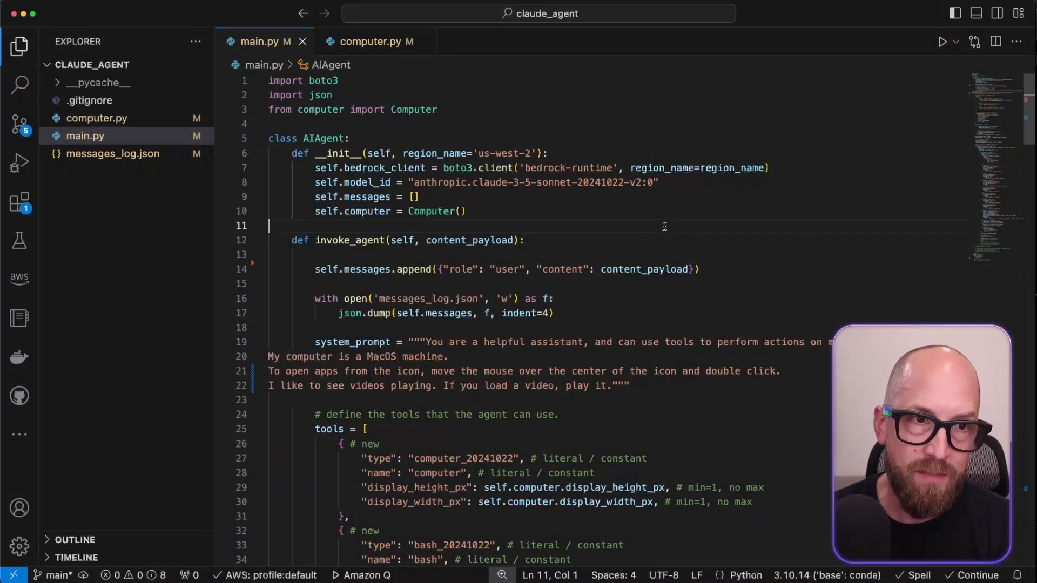
Review main.py's model id version, the tool entry comments and the invoke_model call by highlighting them
double_click(566, 168)
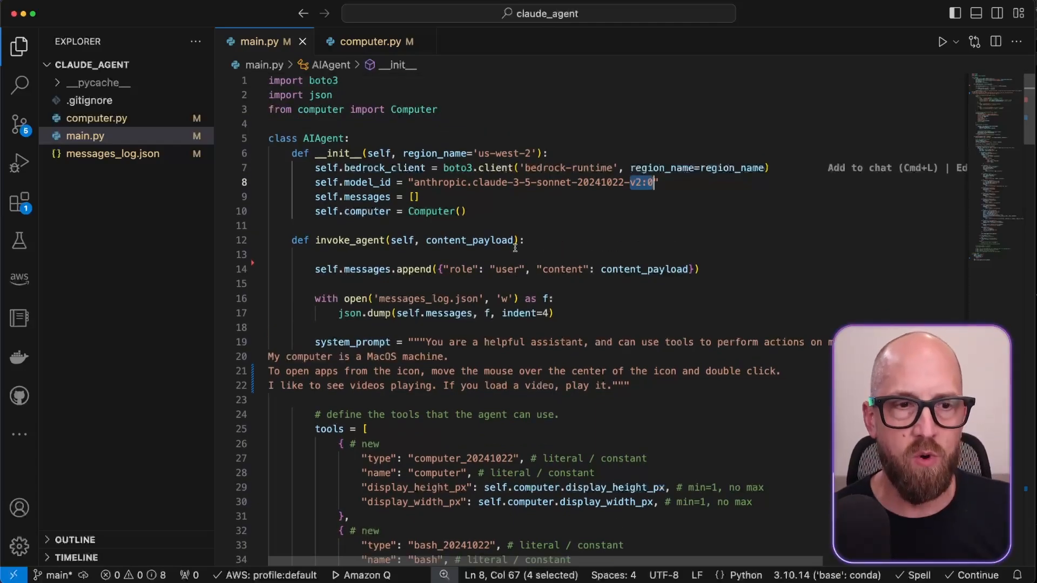
scroll("down", 3)
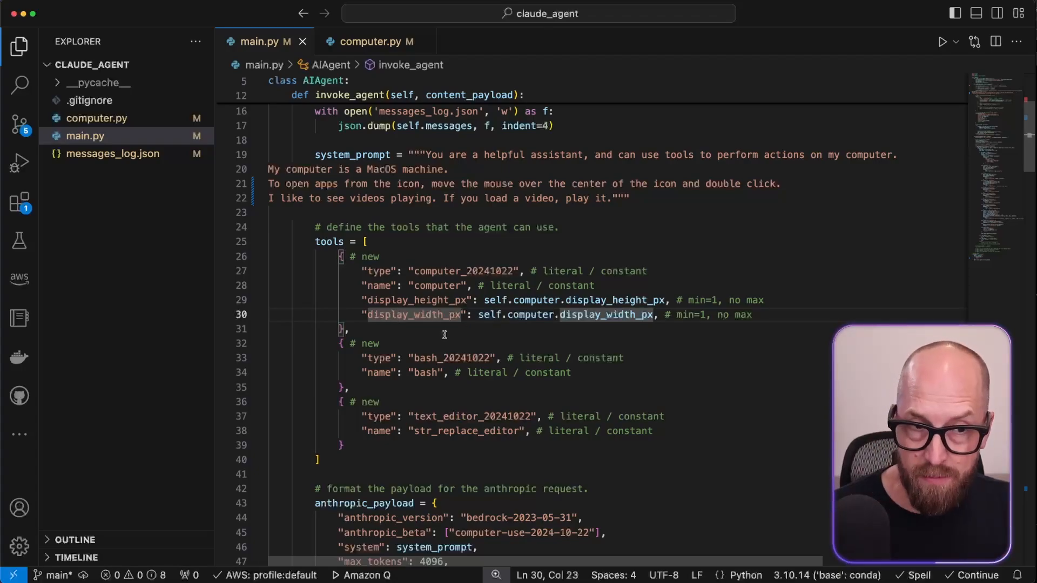
left_click_drag(362, 357, 570, 372)
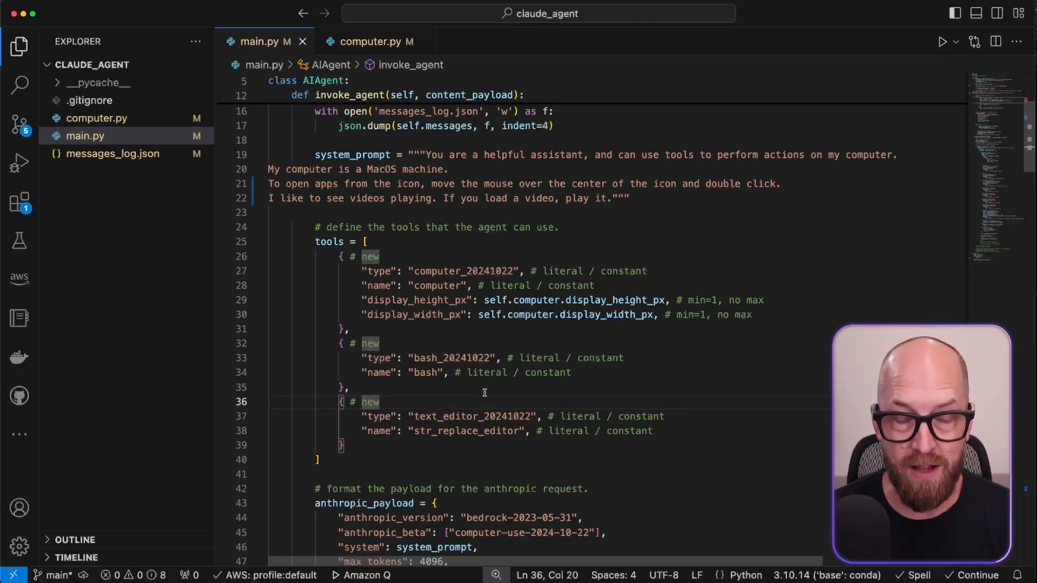
scroll("down", 3)
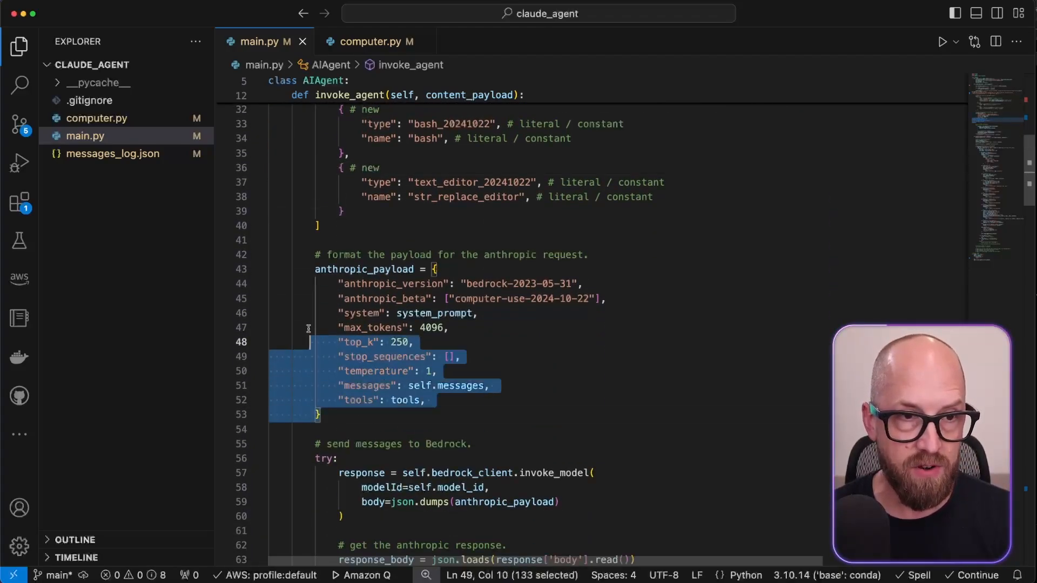
left_click(413, 342)
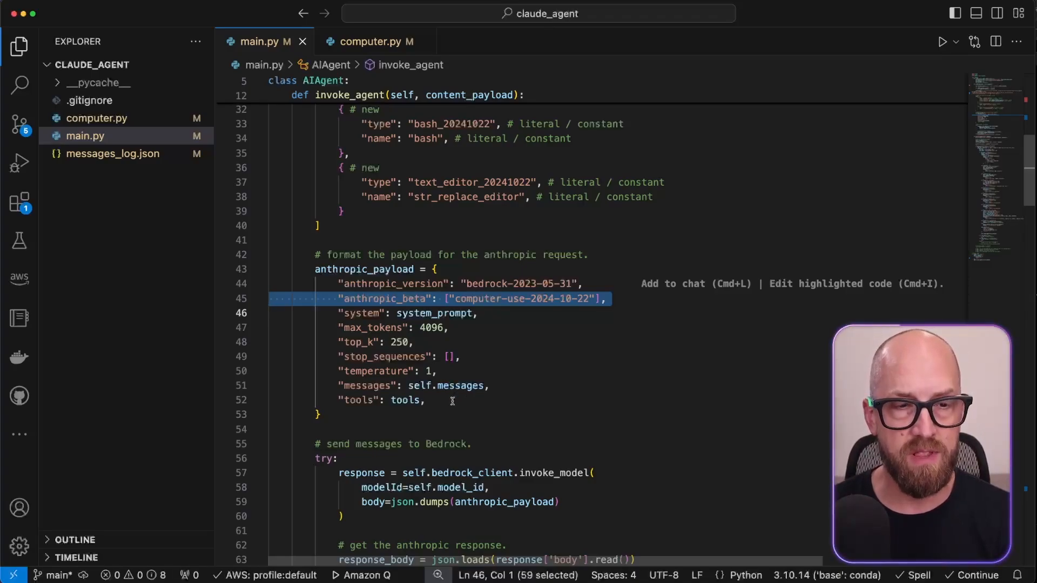
left_click(320, 414)
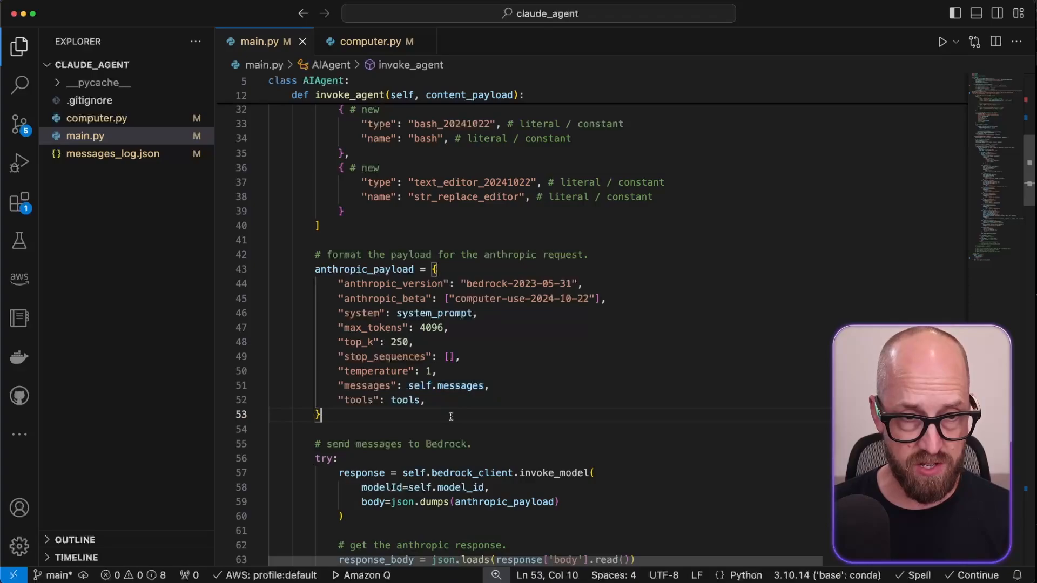
scroll("down", 3)
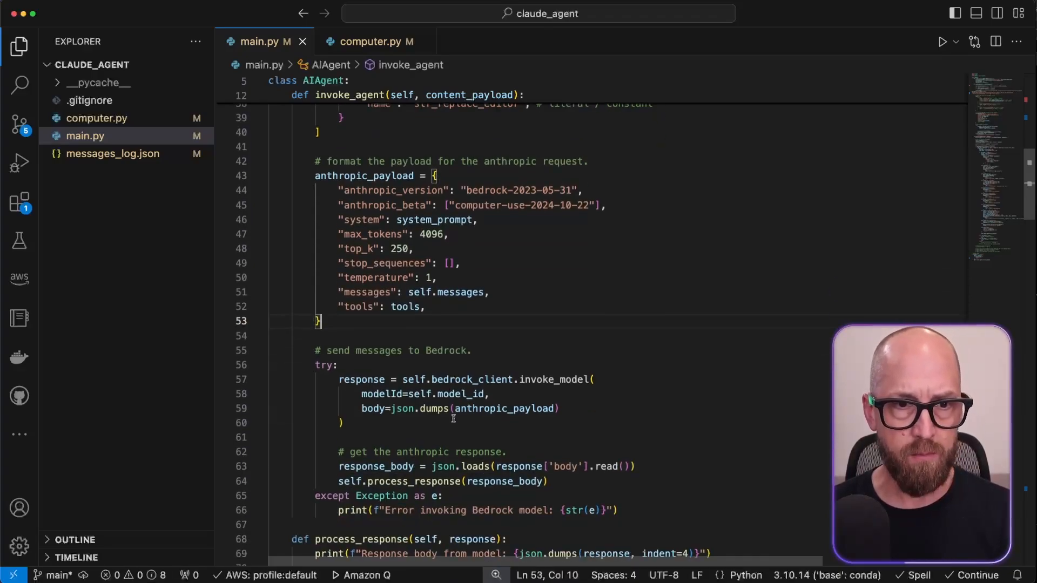
double_click(553, 309)
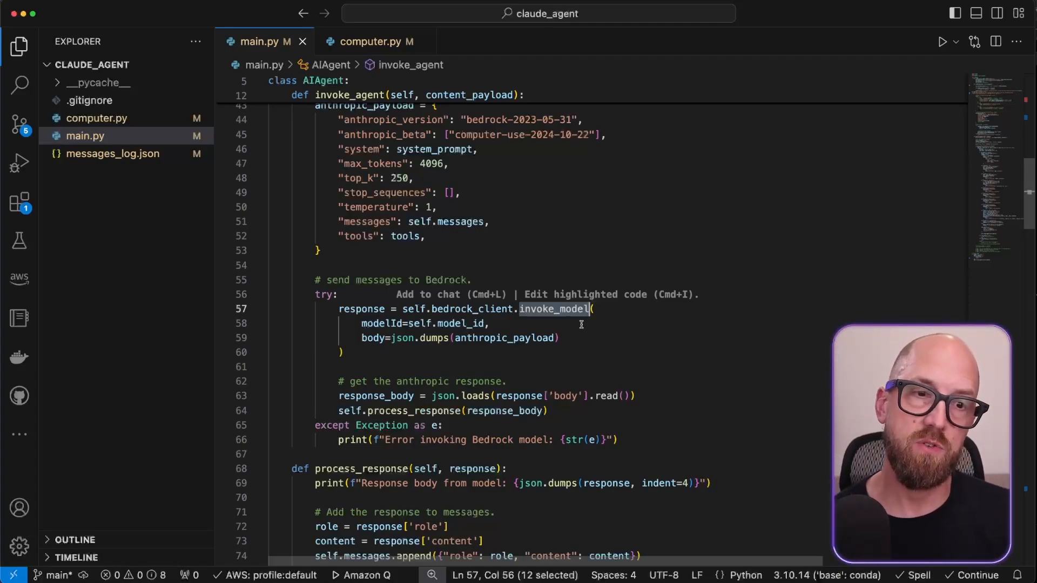
Scroll through the action handler, highlighting every use of computer and the pyautogui import
scroll("down", 3)
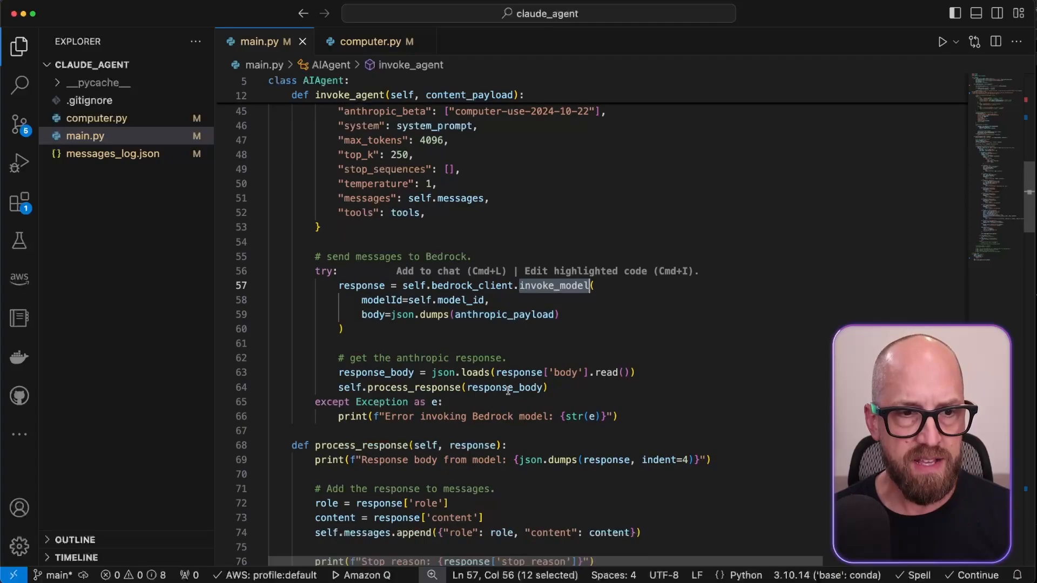
scroll("down", 3)
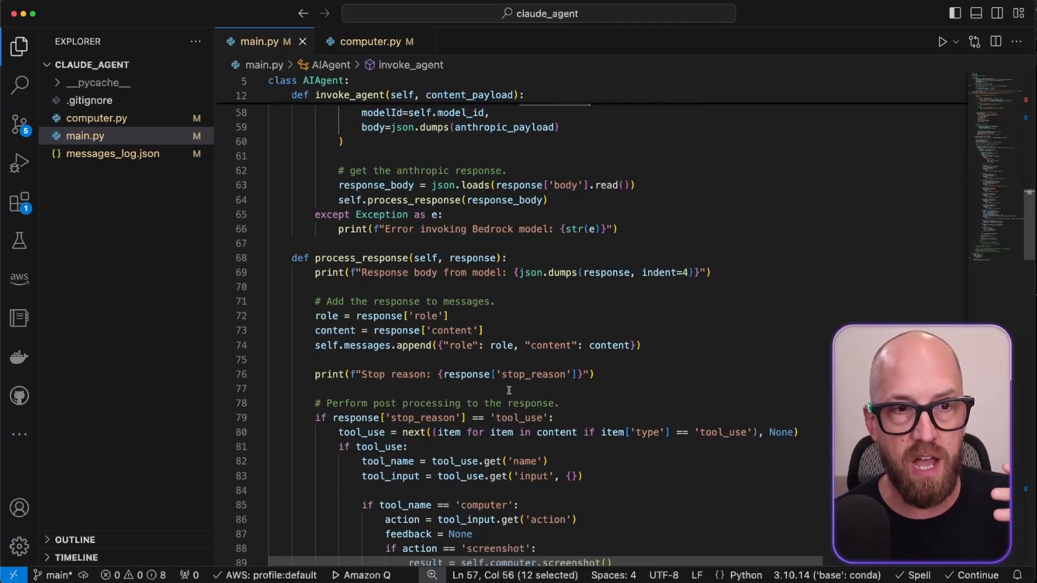
scroll("down", 3)
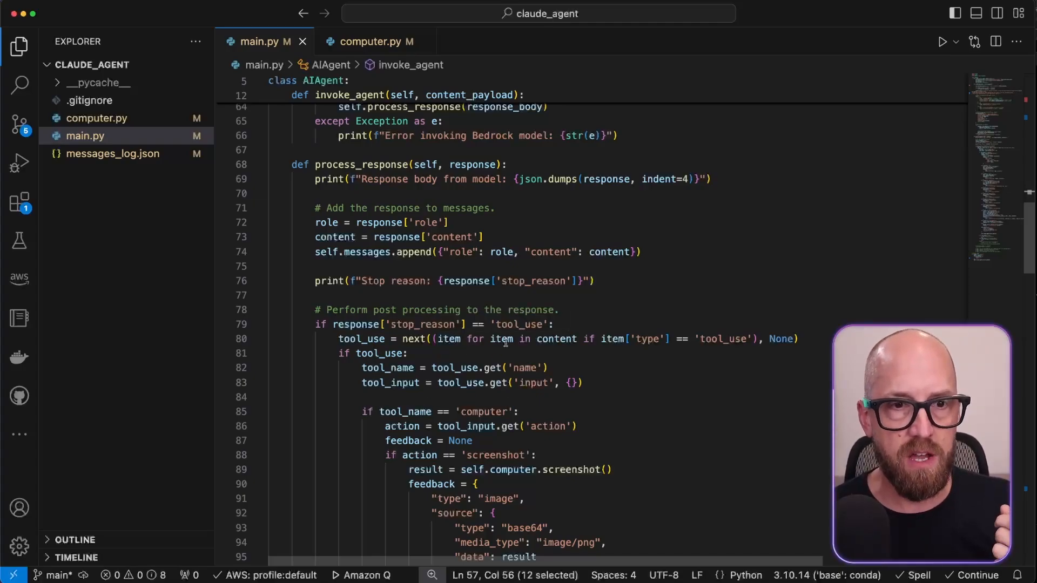
scroll("down", 3)
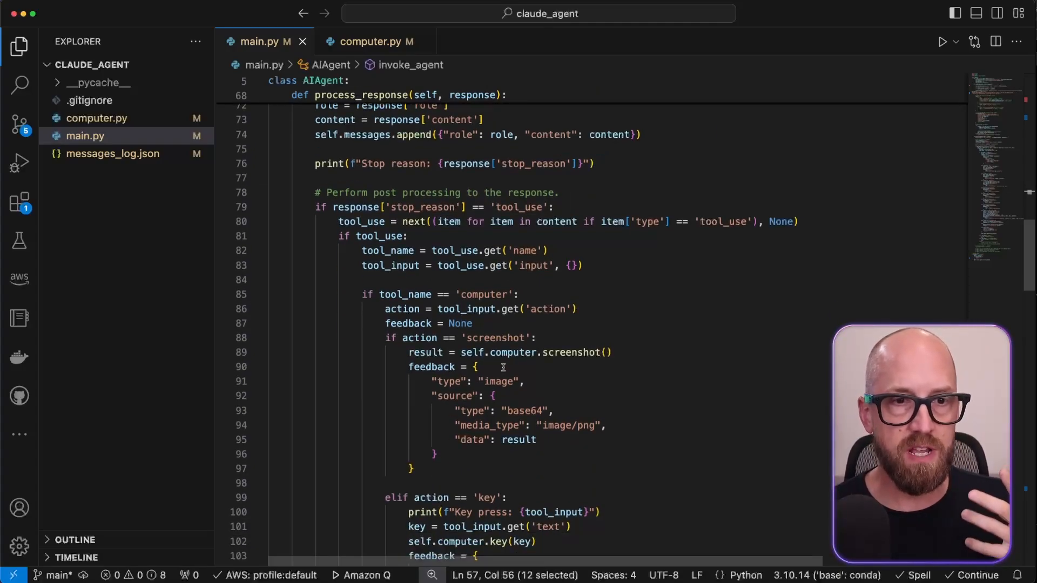
double_click(483, 294)
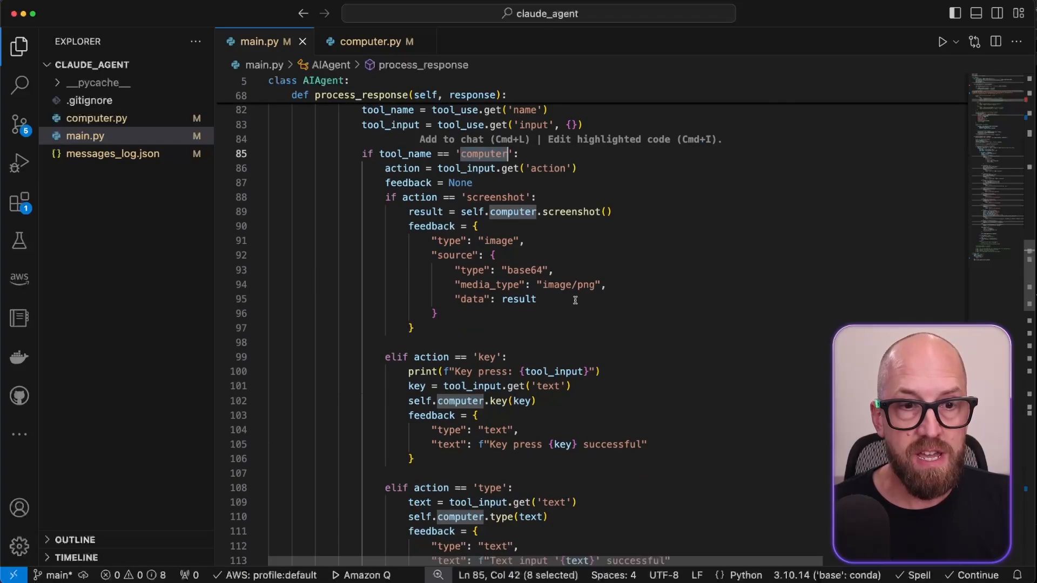
scroll("down", 3)
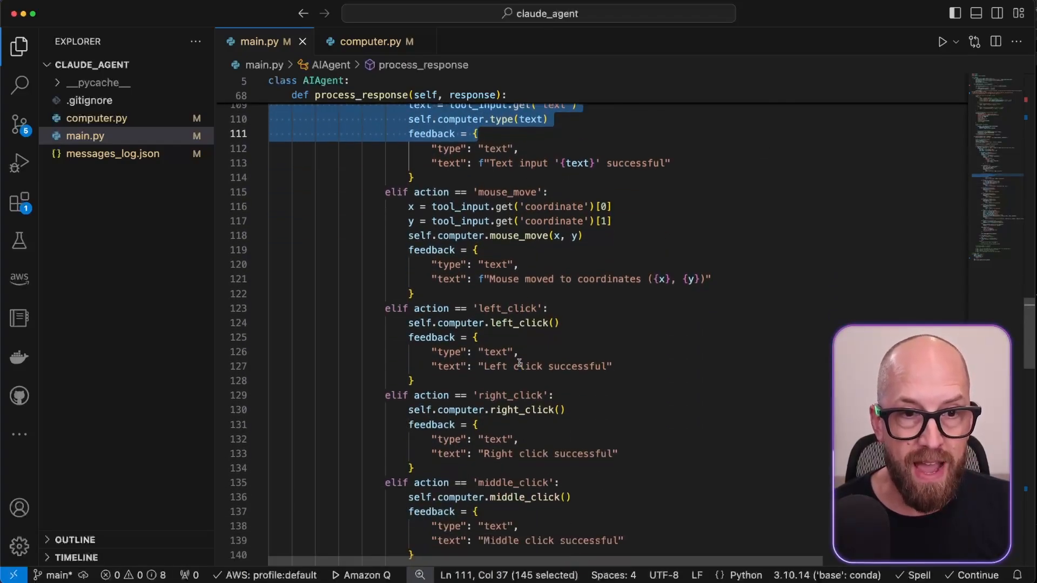
scroll("down", 3)
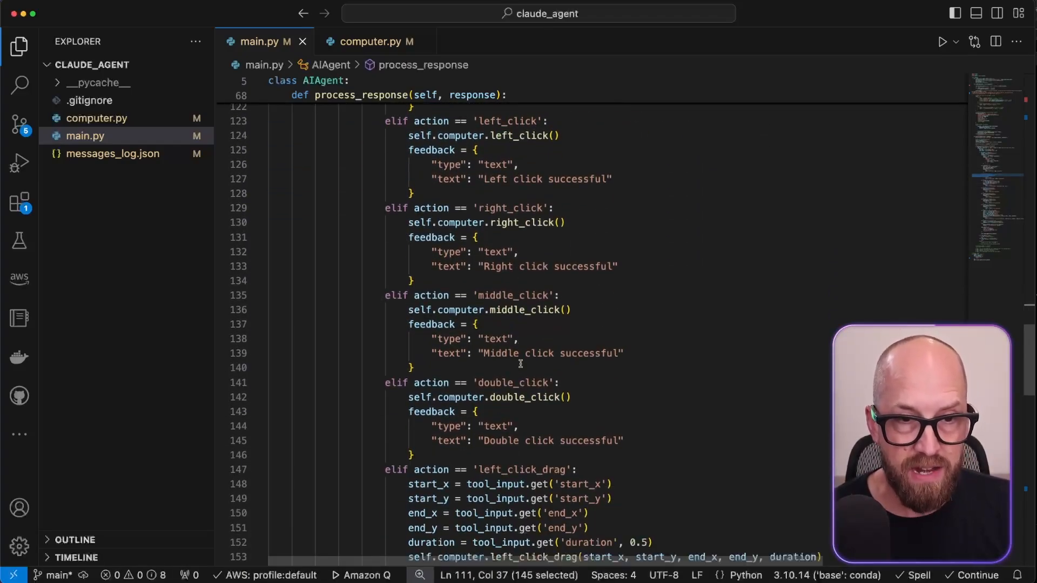
scroll("down", 3)
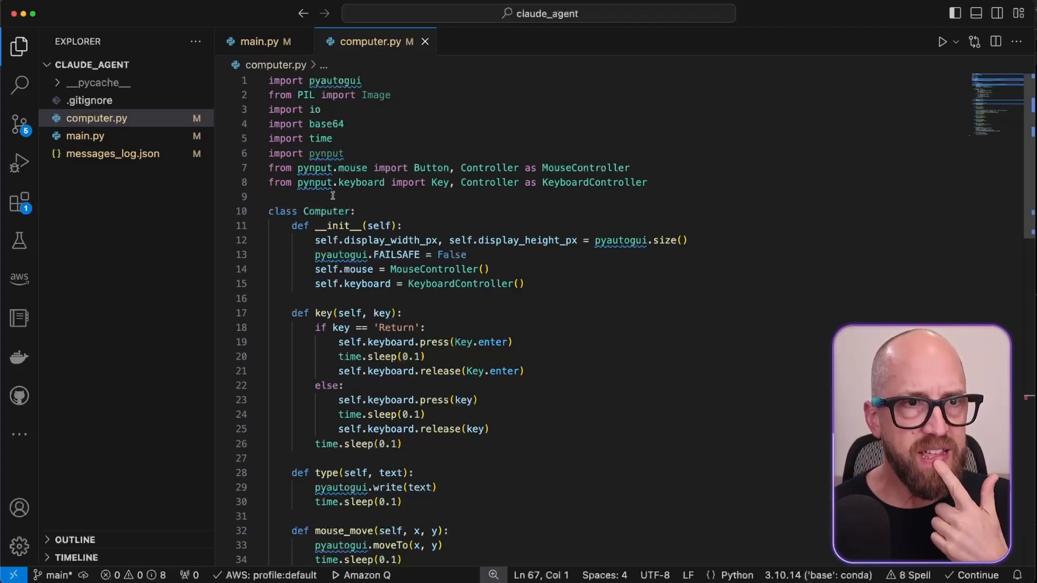
double_click(335, 80)
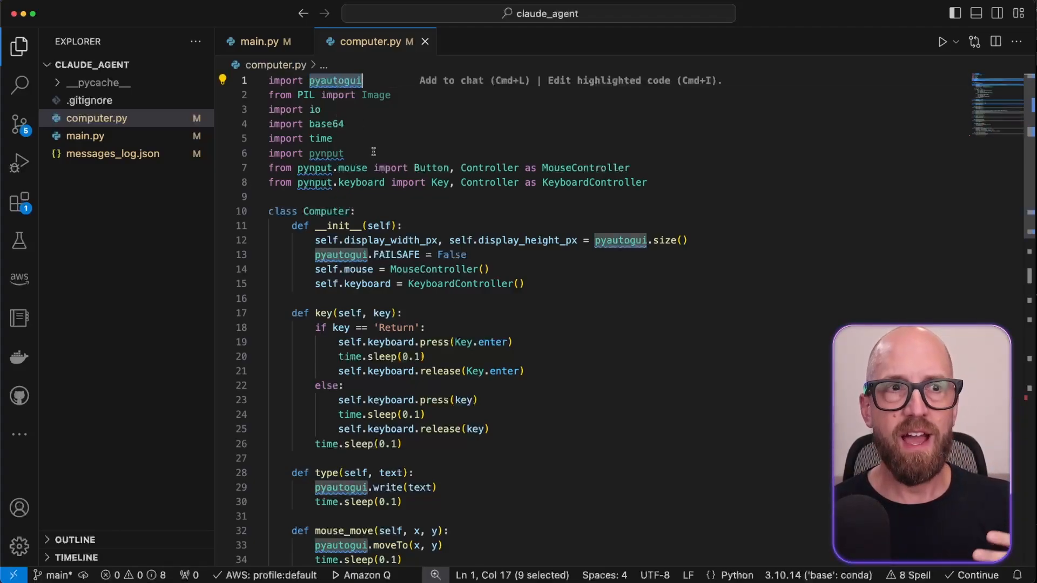
mouse_move(571, 294)
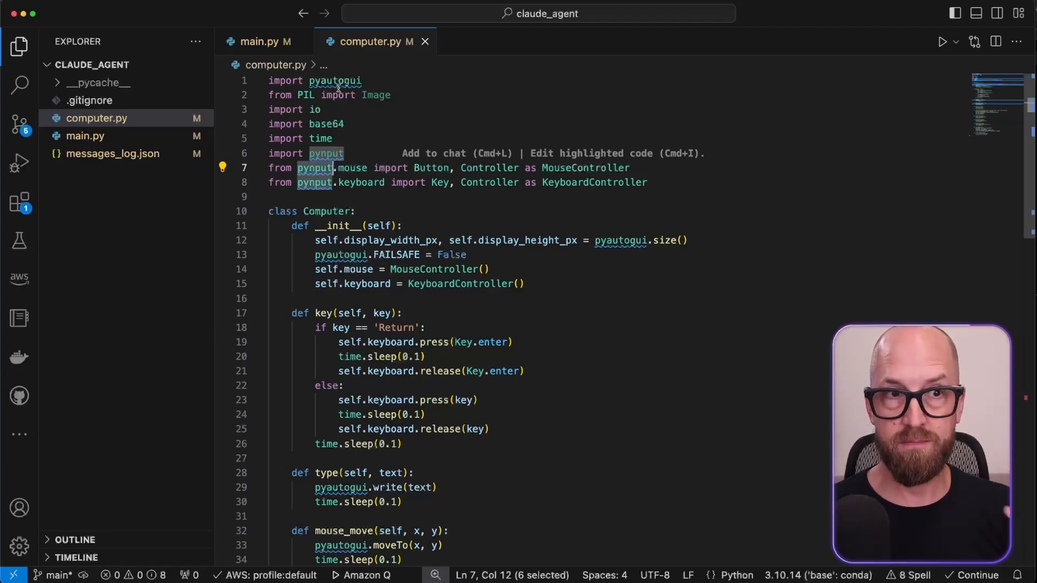
Return to main.py's action handling and select the screenshot feedback block
left_click(258, 41)
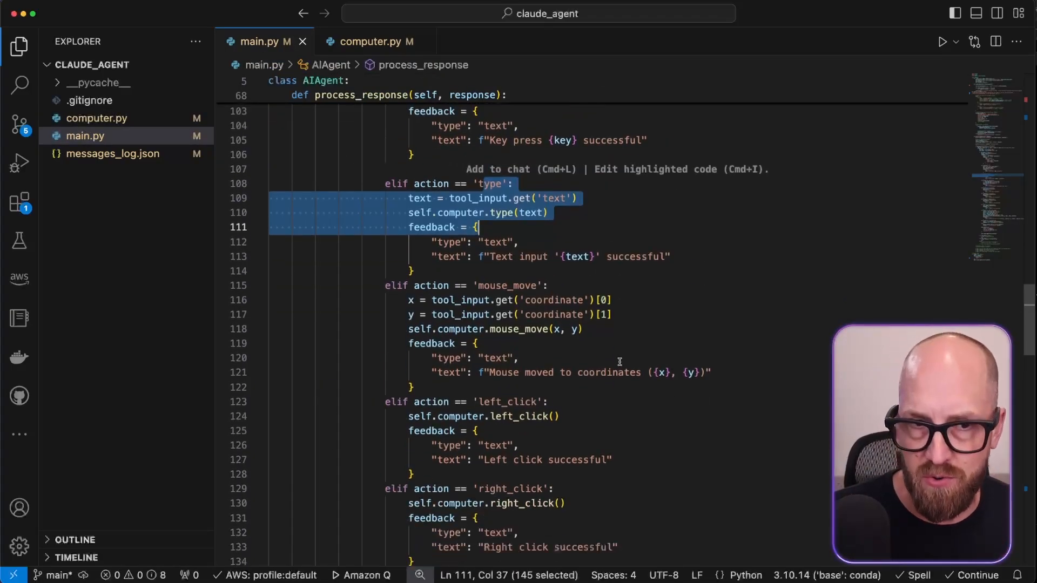
scroll("down", 3)
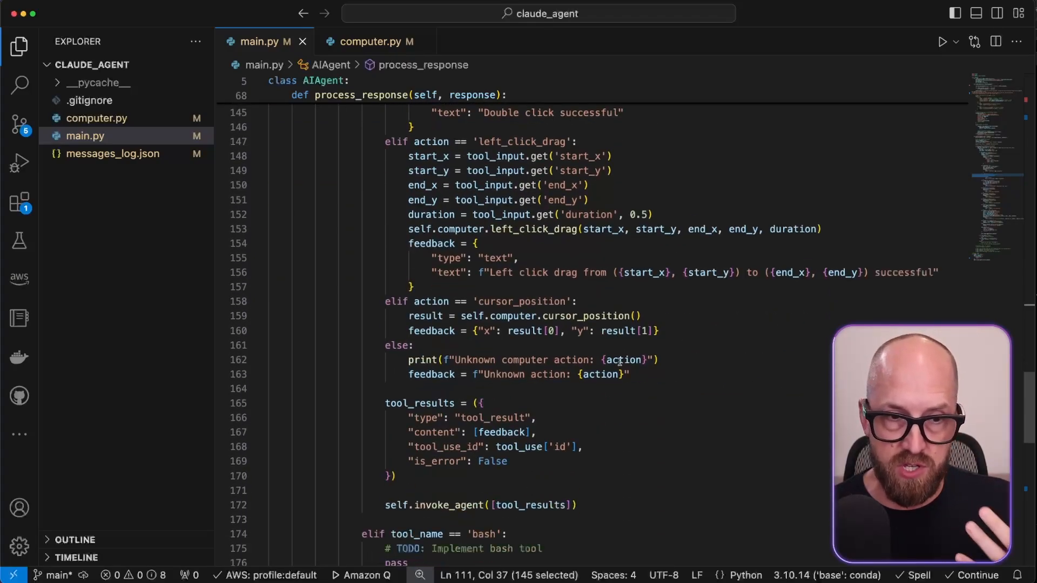
scroll("down", 3)
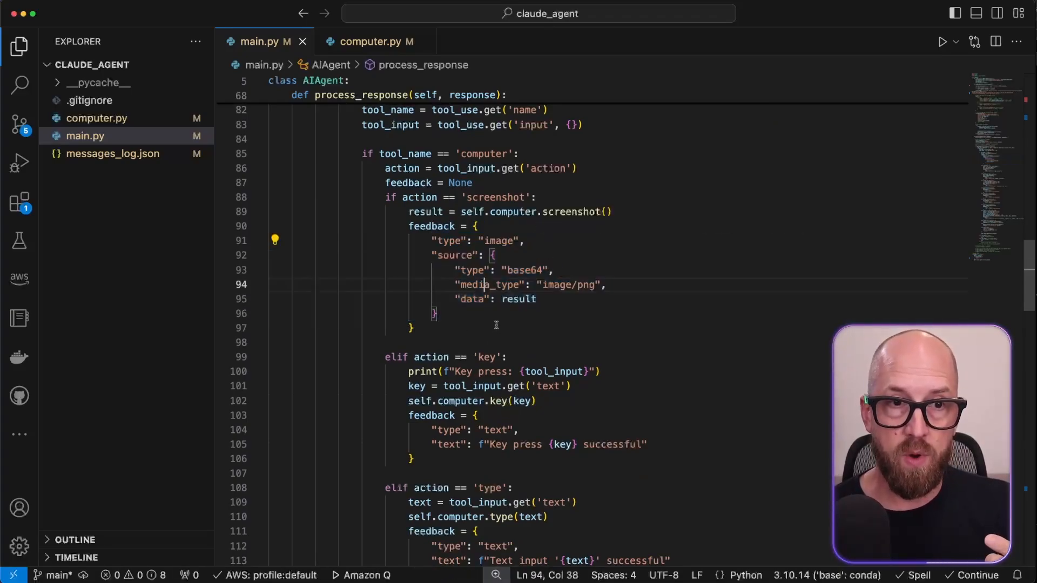
double_click(500, 240)
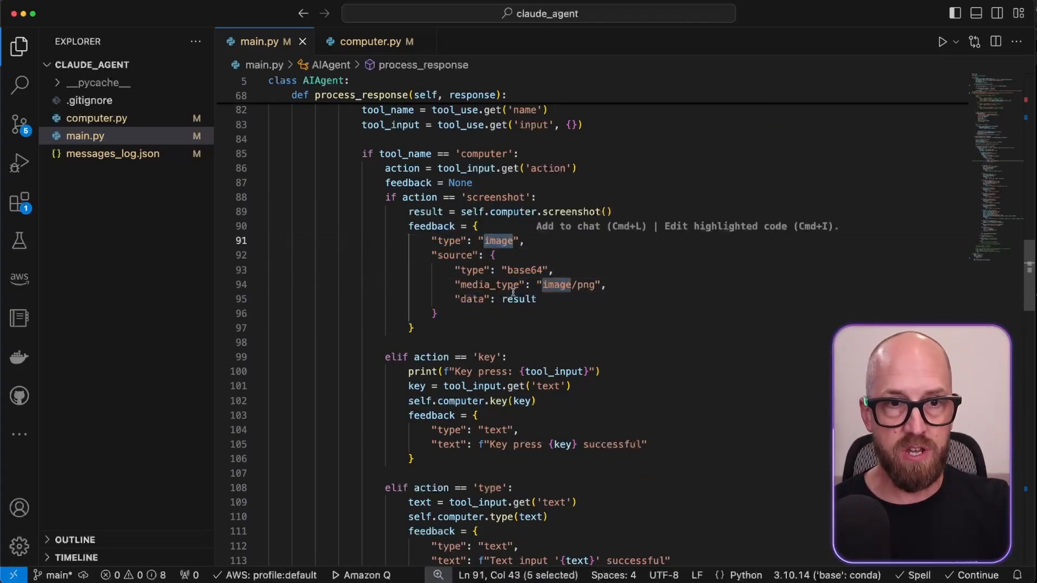
left_click(433, 314)
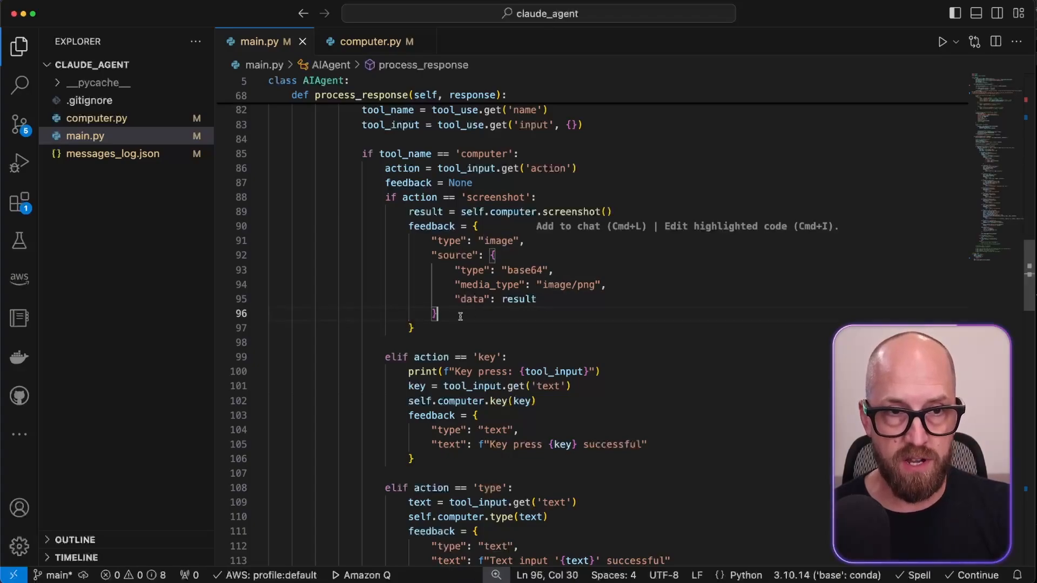
left_click_drag(420, 240, 435, 313)
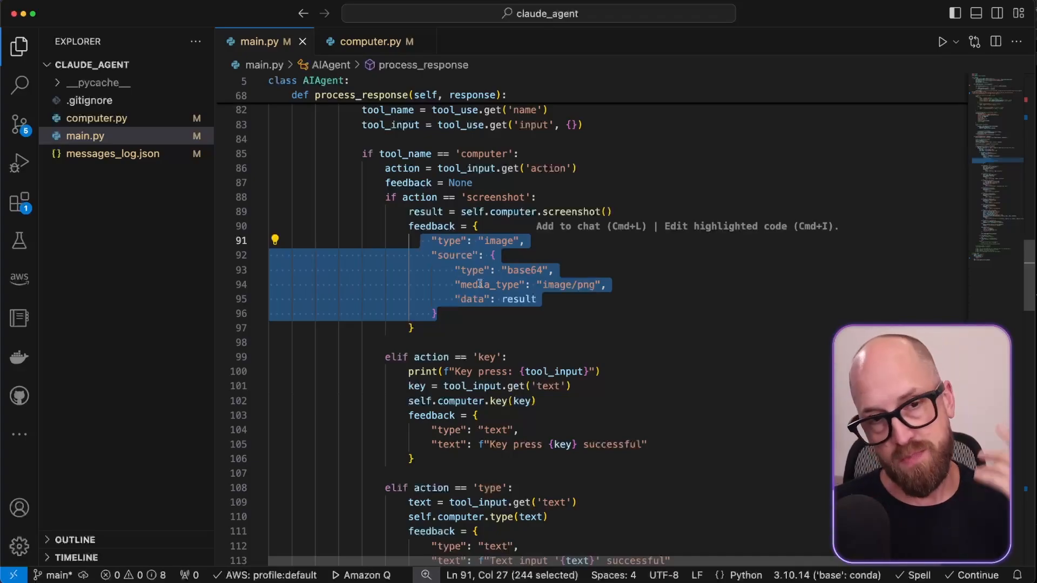
Enter the 'Rickroll me! :)' prompt into the __main__ block's initial payload text
scroll("down", 3)
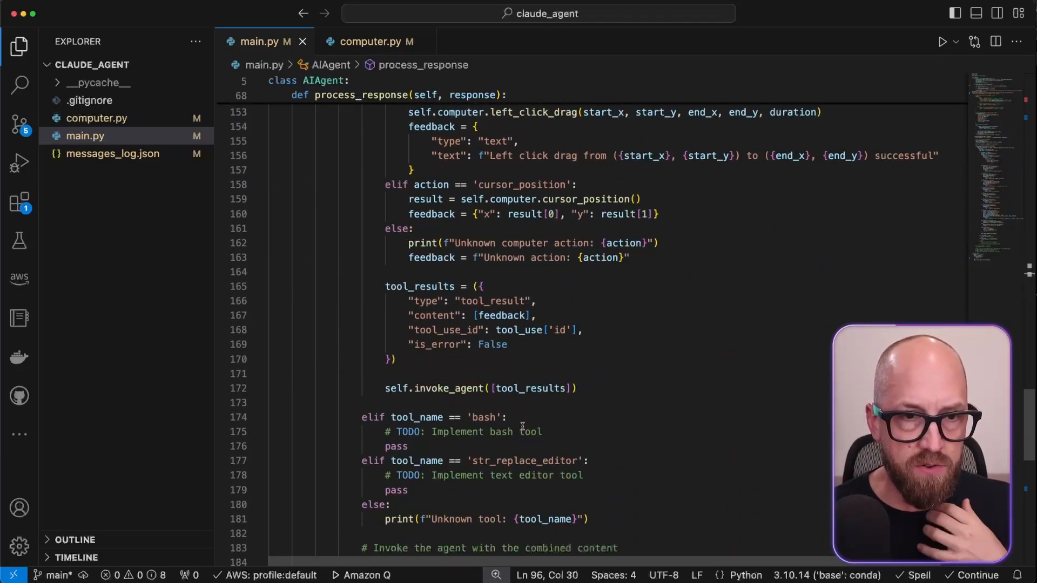
scroll("down", 3)
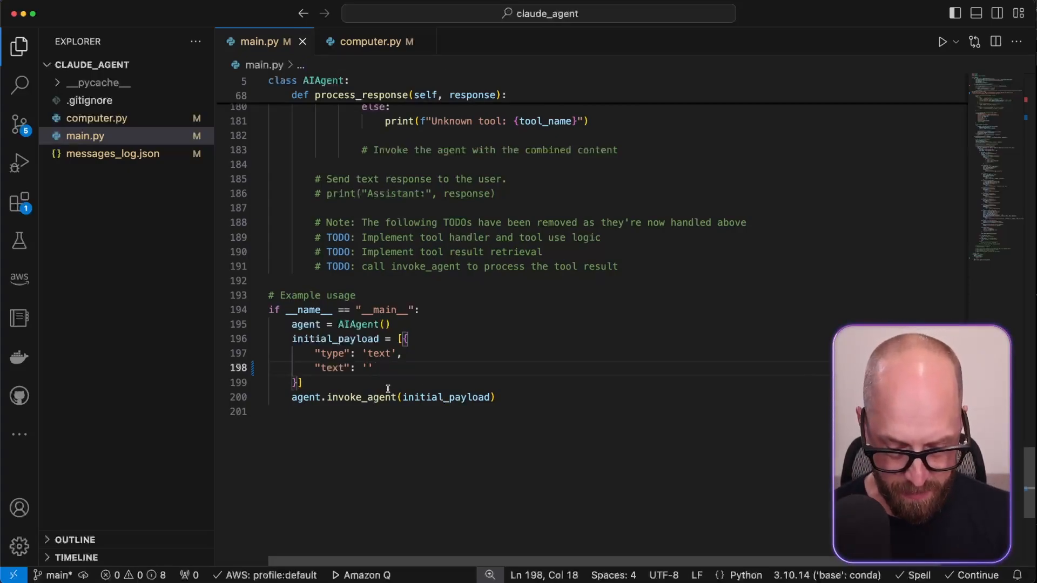
type("Rickroll me! :)")
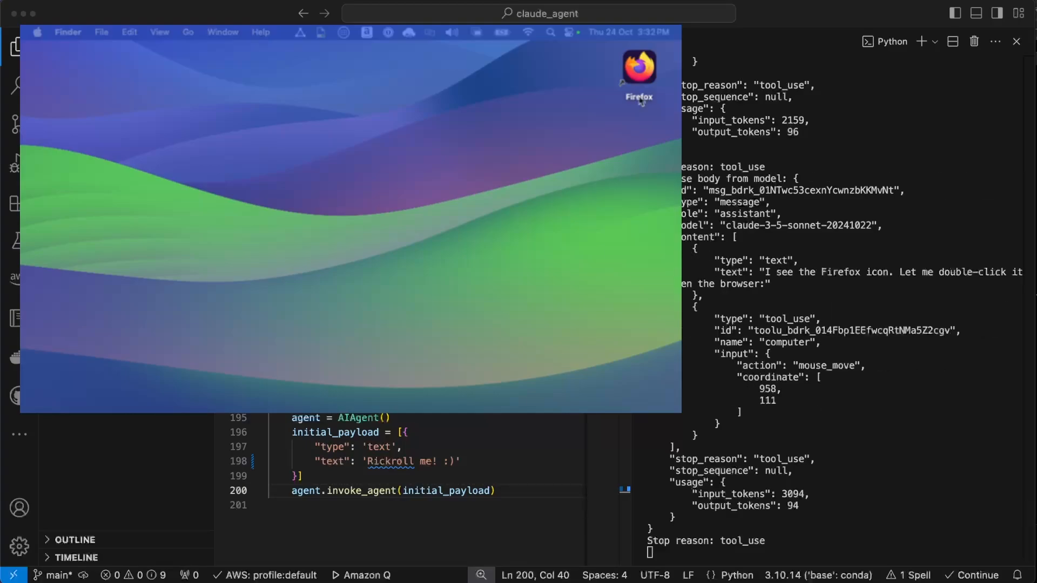
Launch Firefox from the desktop and submit the Rick Astley YouTube link in Google's search box
double_click(637, 66)
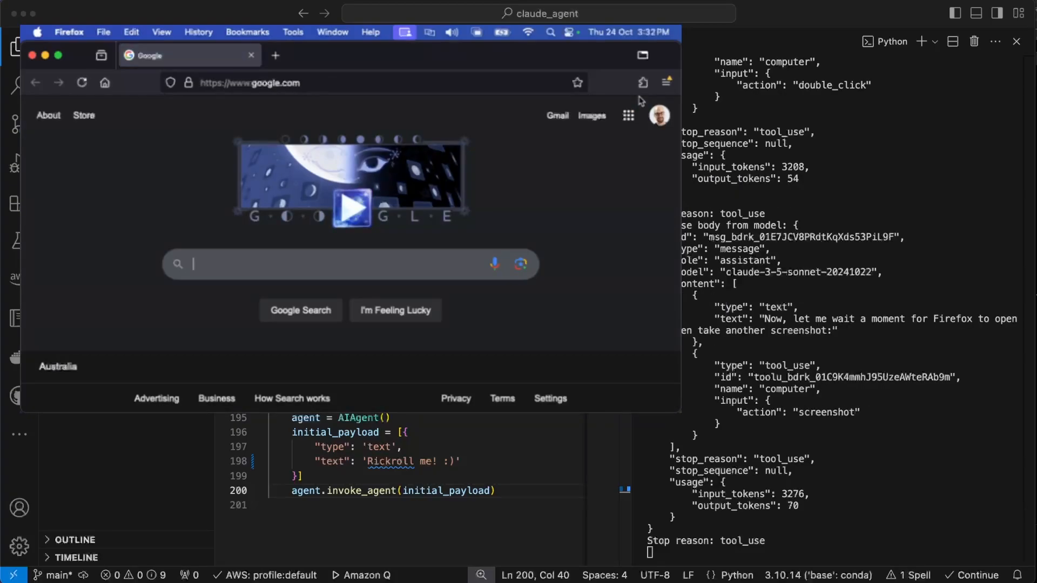
mouse_move(350, 264)
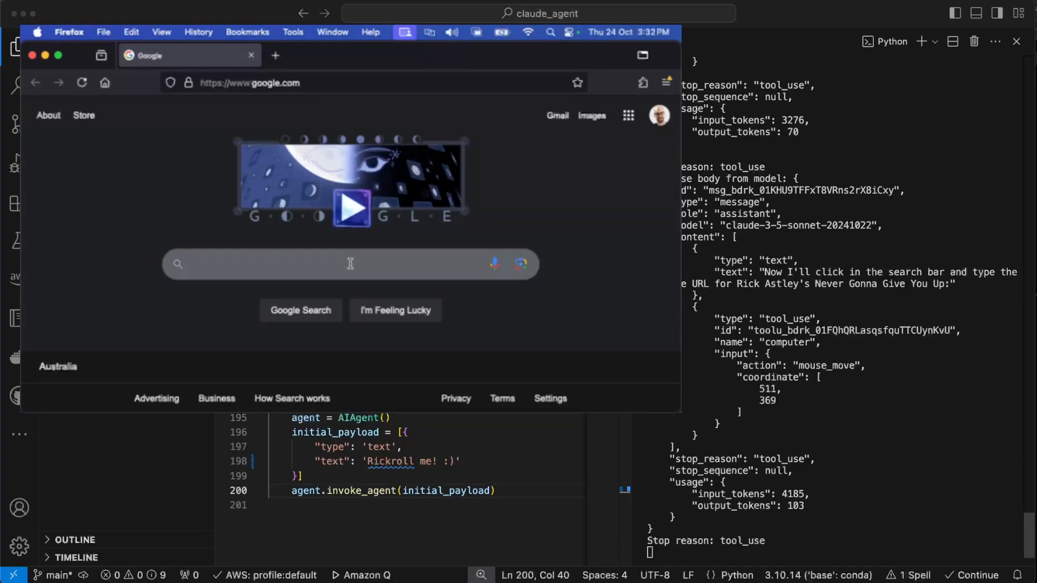
left_click(350, 264)
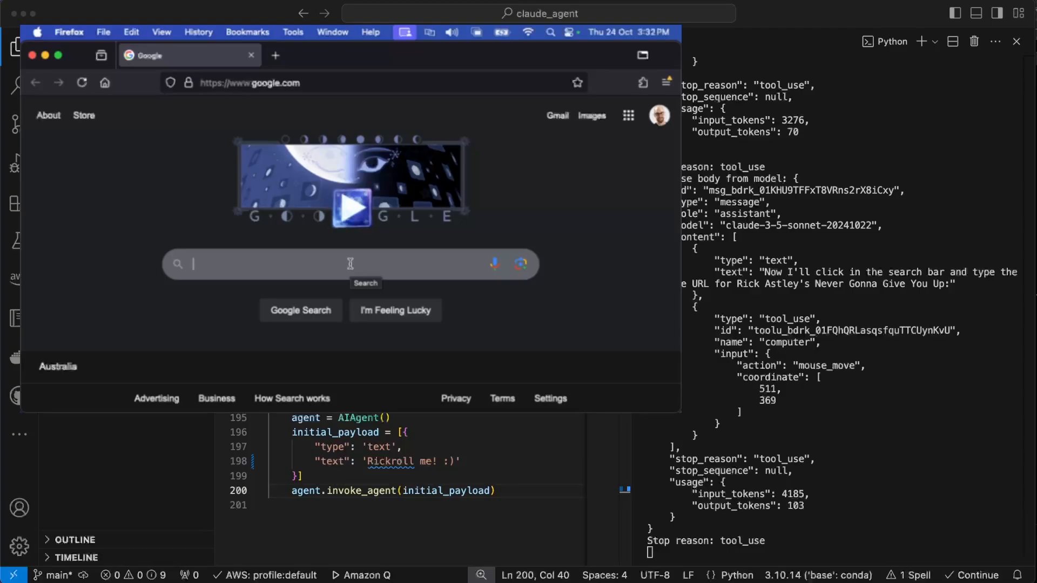
left_click(338, 264)
type("https://www.youtube.com/watch?v=dQw4w9WgXcQ")
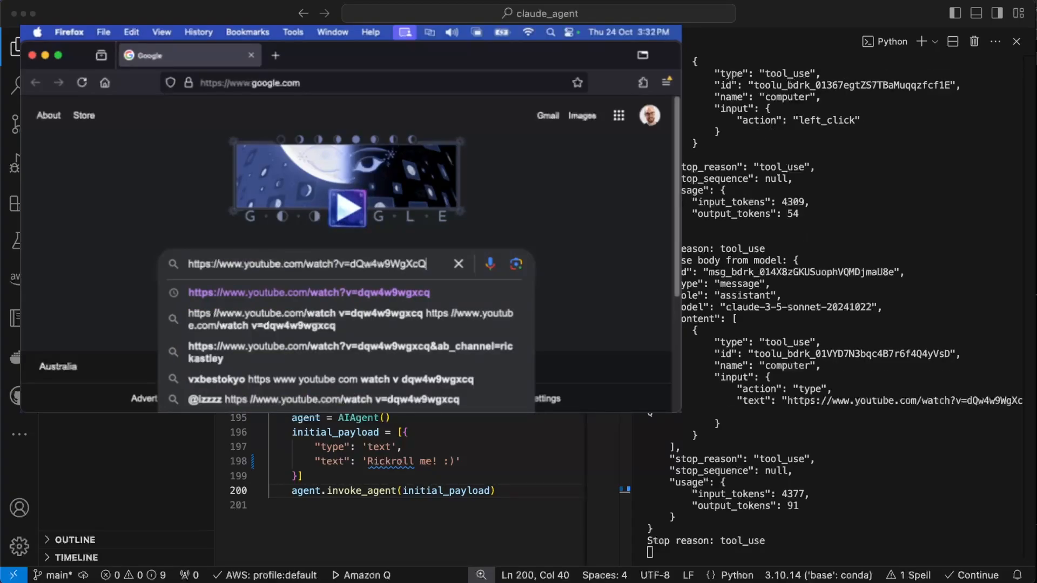
key("Return")
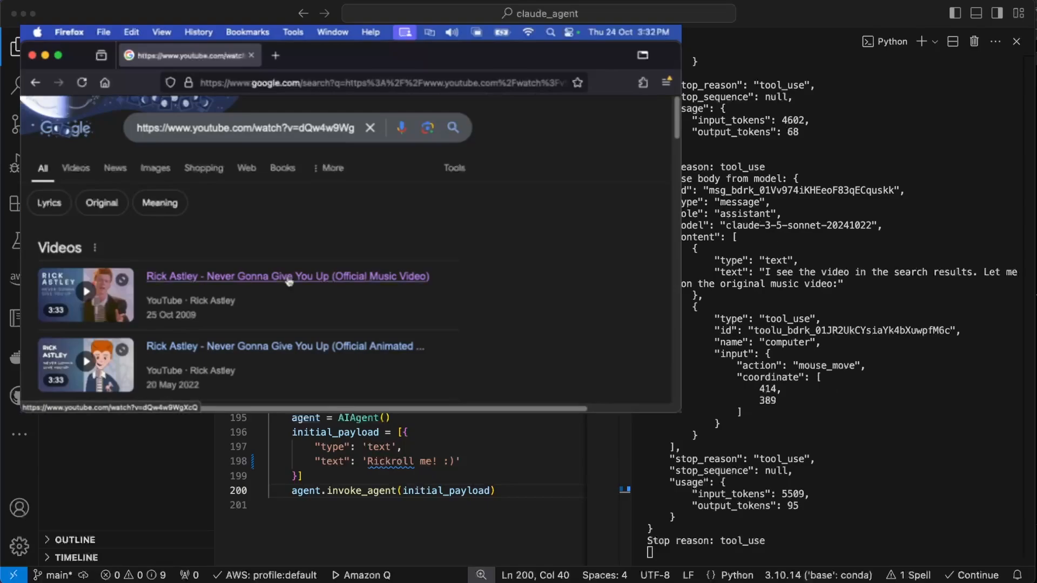
Open the official 'Never Gonna Give You Up' video result and start playback
left_click(287, 276)
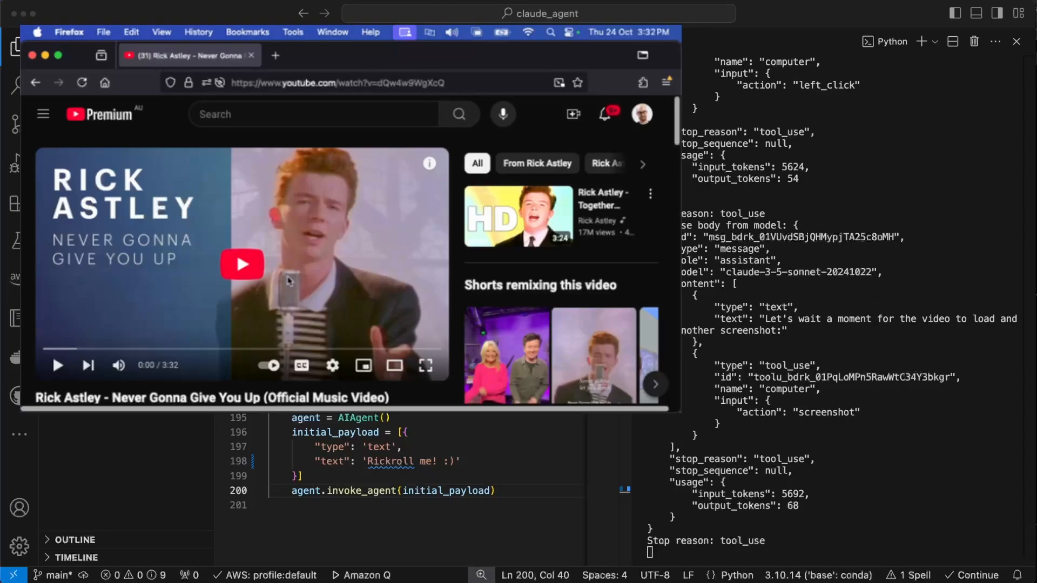
mouse_move(242, 265)
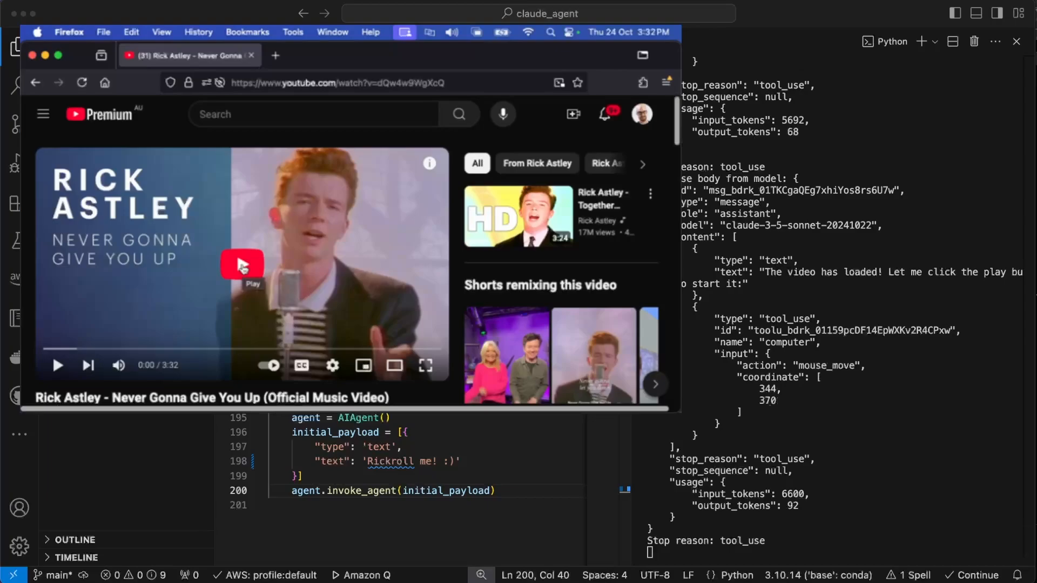
left_click(242, 264)
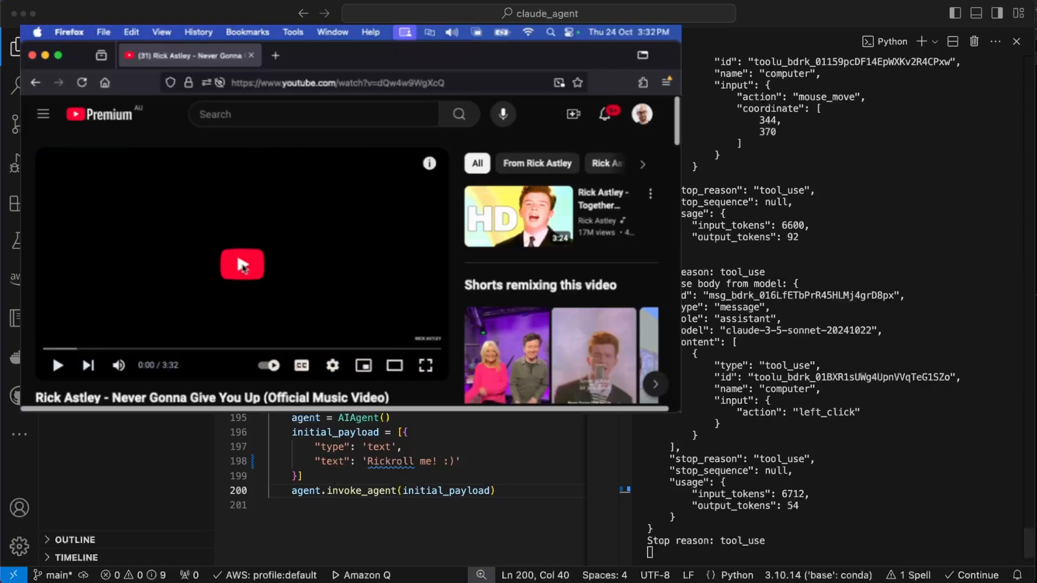
left_click(241, 265)
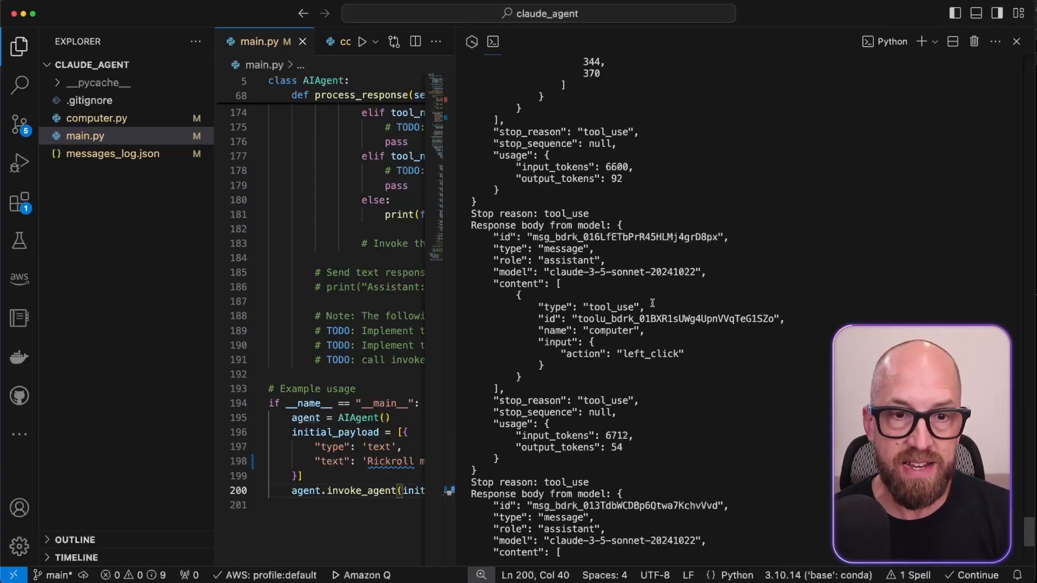
scroll("down", 3)
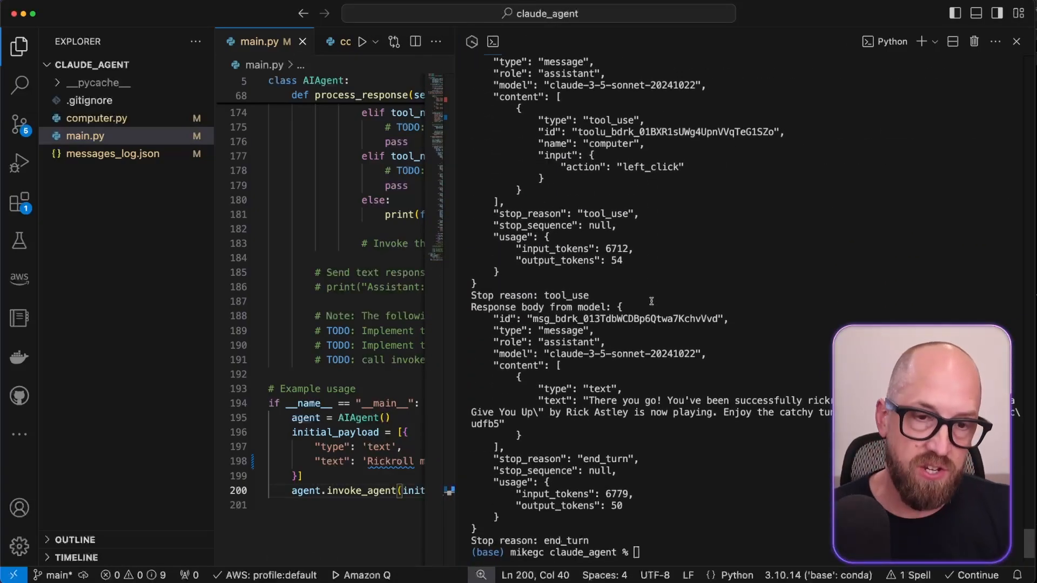
left_click_drag(591, 400, 804, 400)
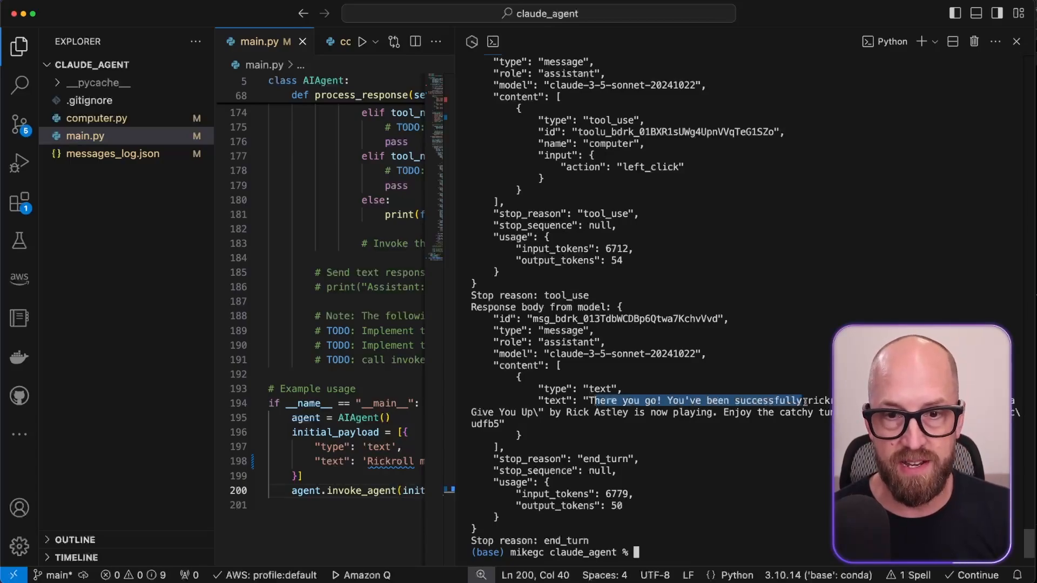